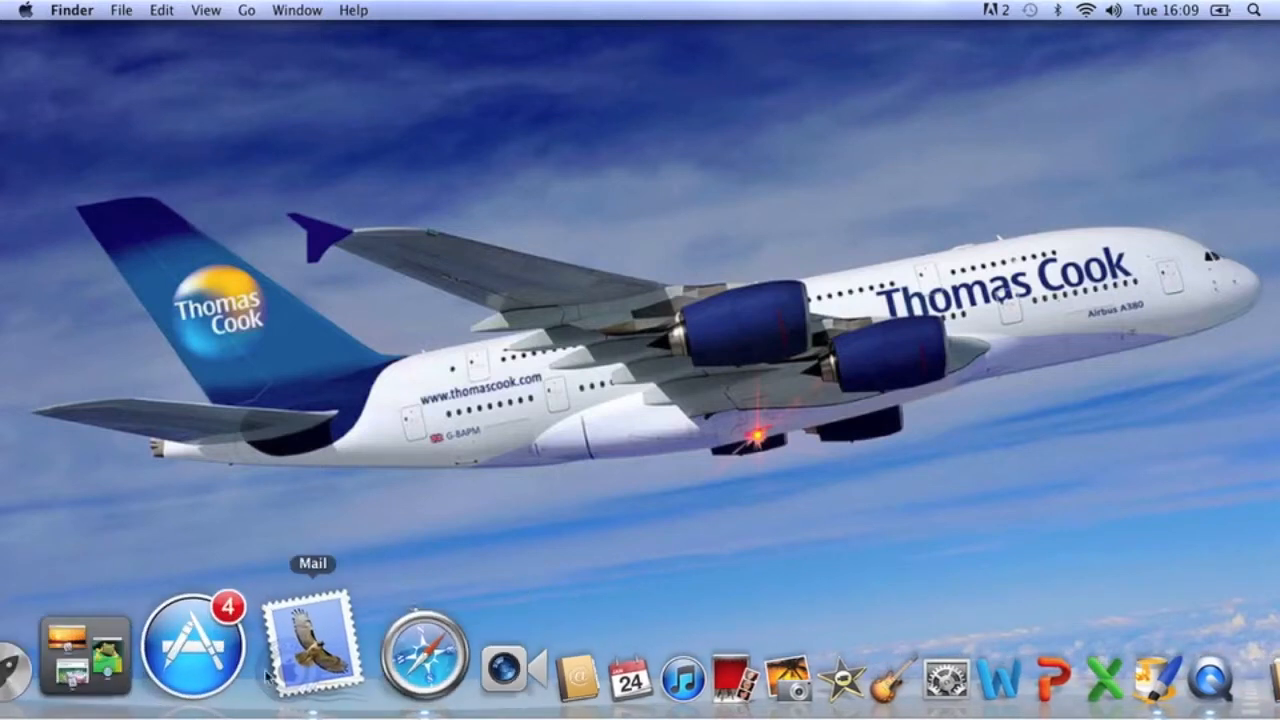
Show the Applications folder in Finder to locate Paintbrush.
{"action": "left_click", "coordinate": [88, 648]}
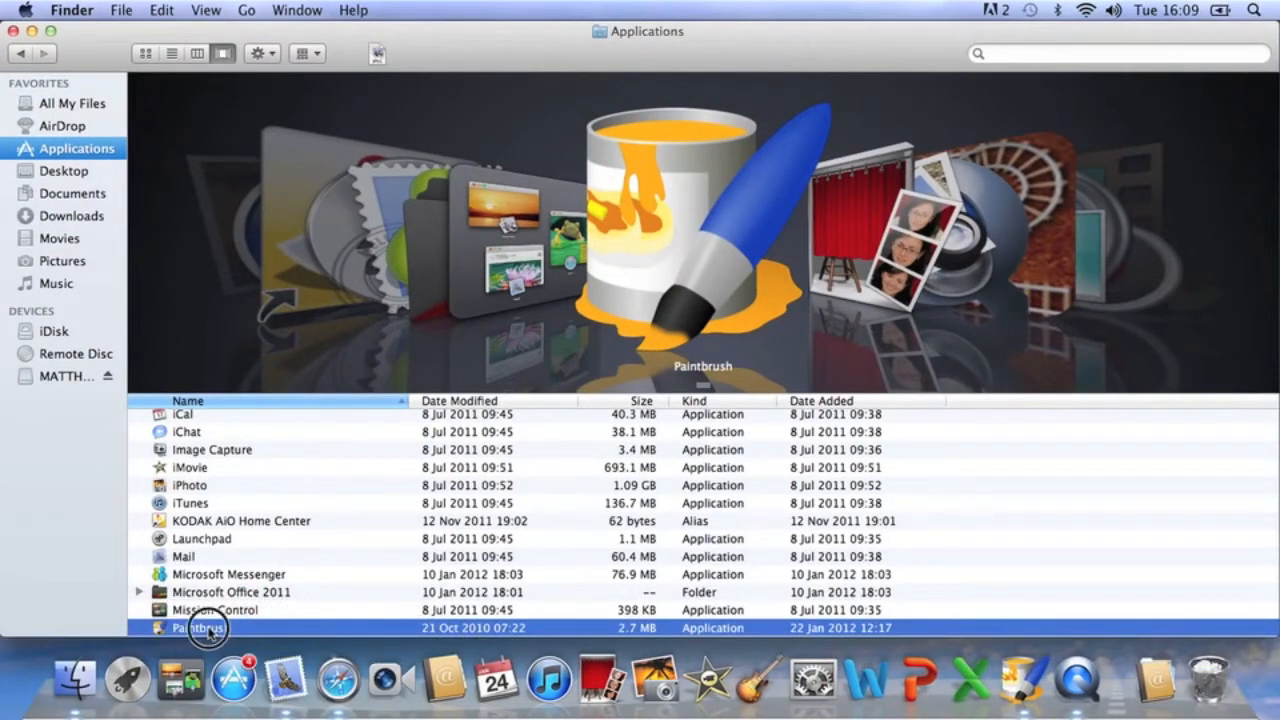
Launch Paintbrush and create a blank 500 by 500 pixel untitled canvas.
{"action": "double_click", "coordinate": [200, 628]}
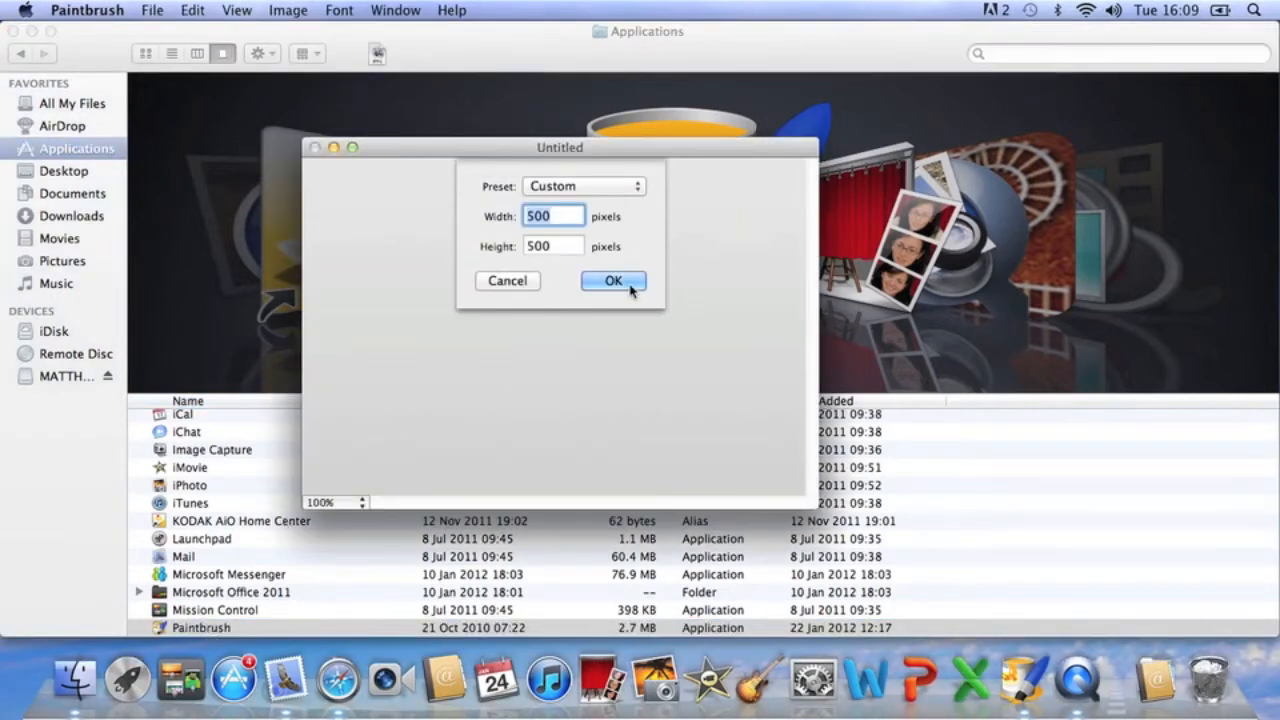
{"action": "left_click", "coordinate": [612, 280]}
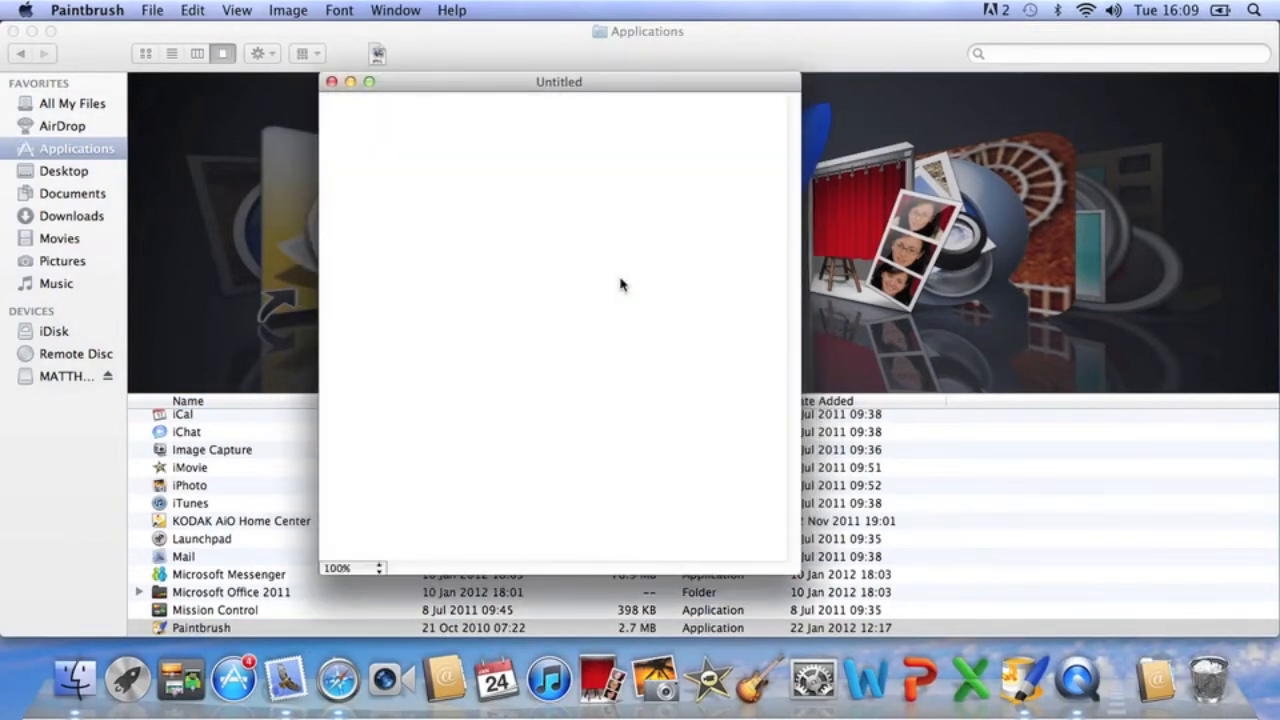
{"action": "left_click_drag", "start_coordinate": [560, 80], "coordinate": [662, 76]}
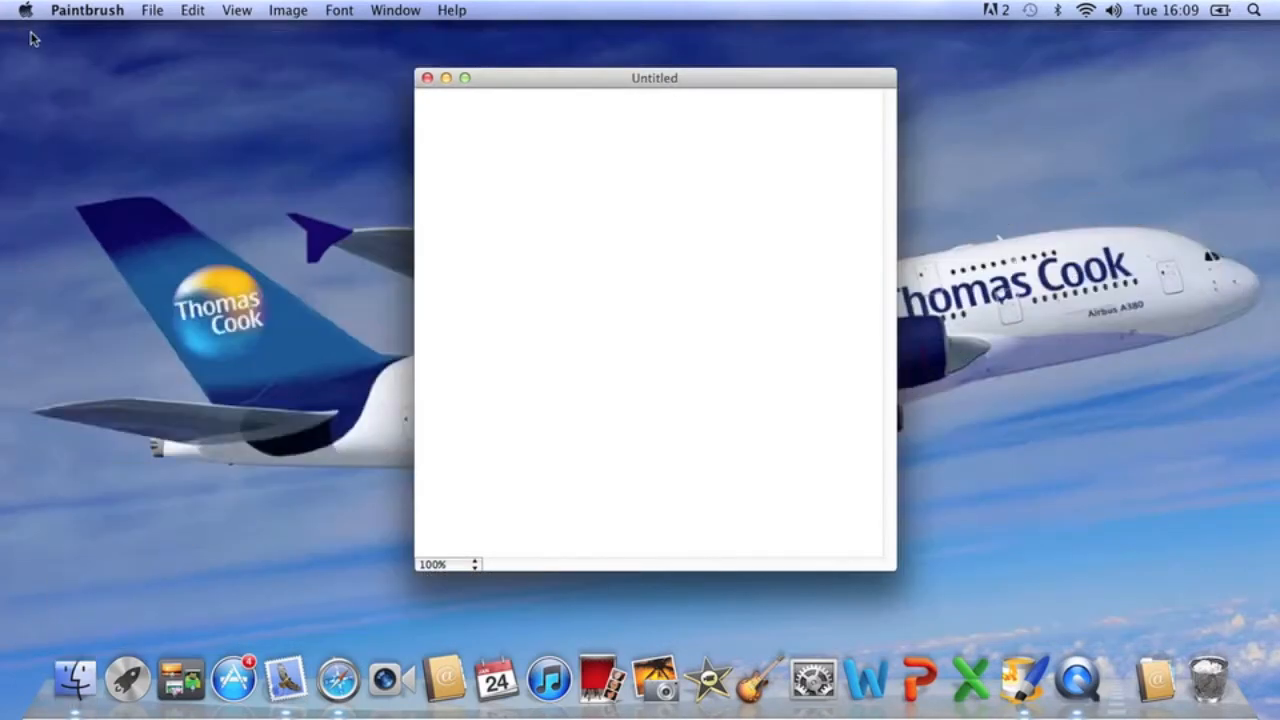
{"action": "mouse_move", "coordinate": [232, 24]}
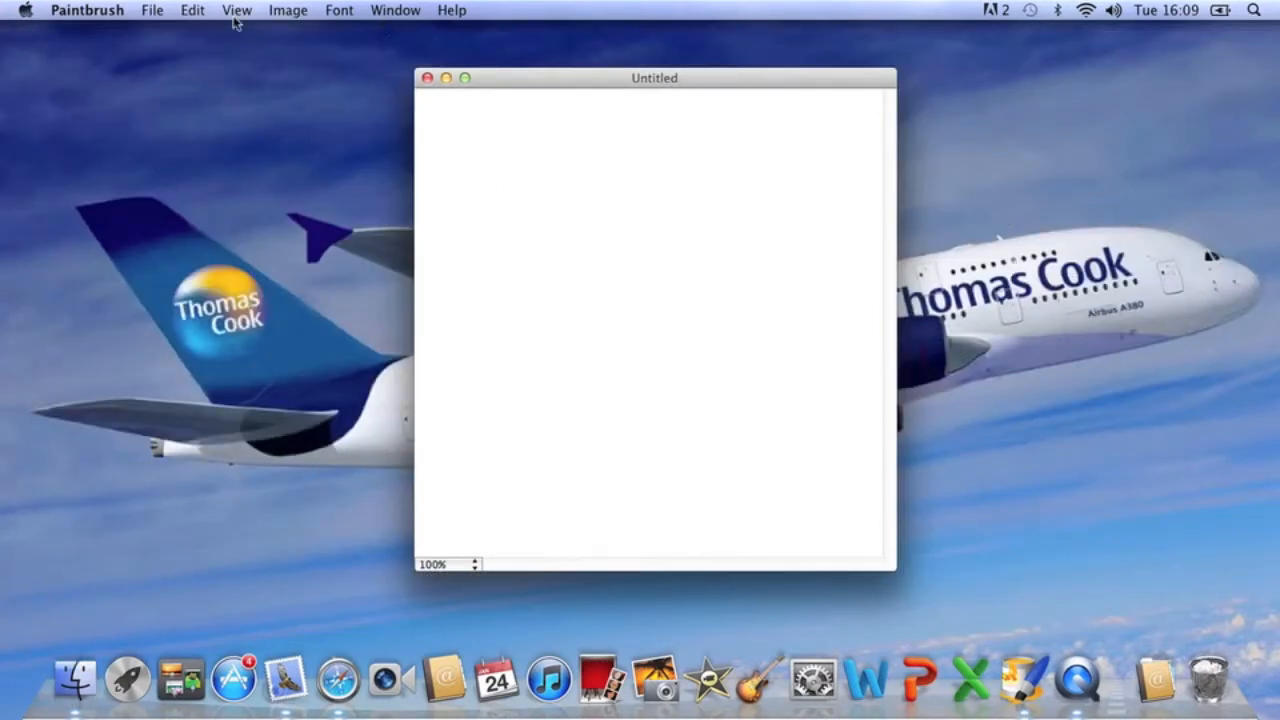
{"action": "left_click", "coordinate": [192, 10]}
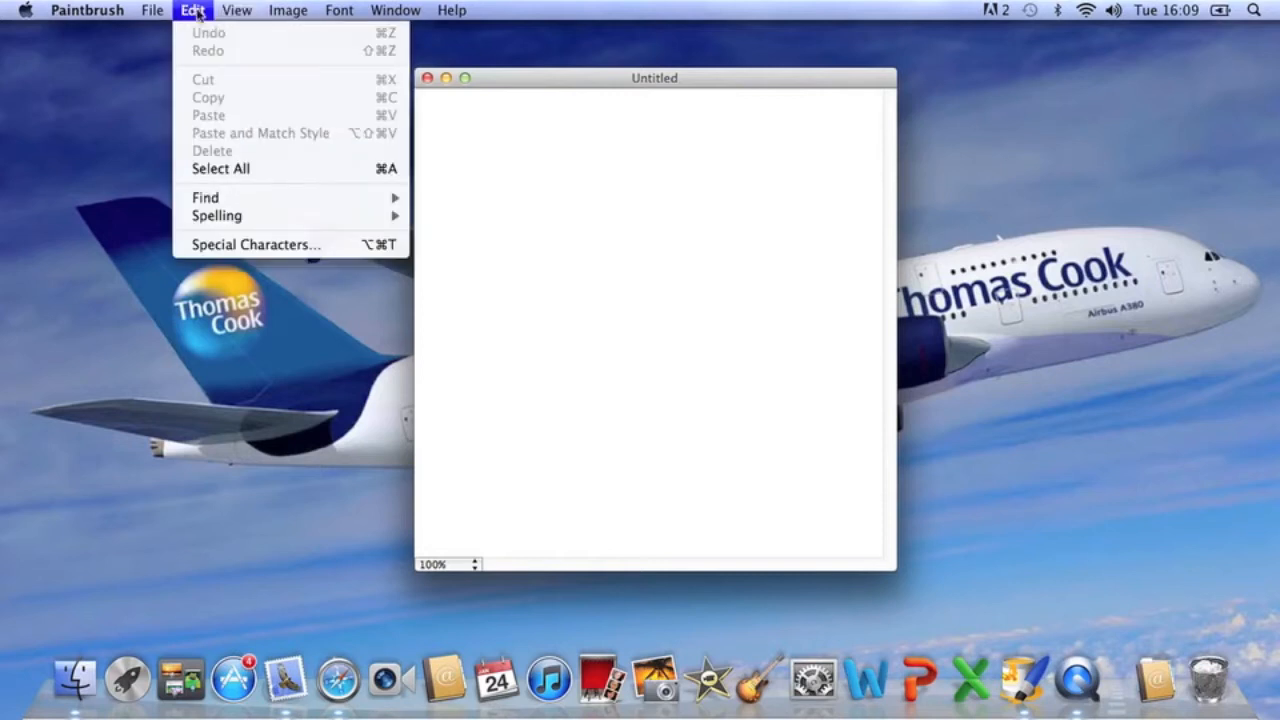
{"action": "left_click", "coordinate": [86, 10]}
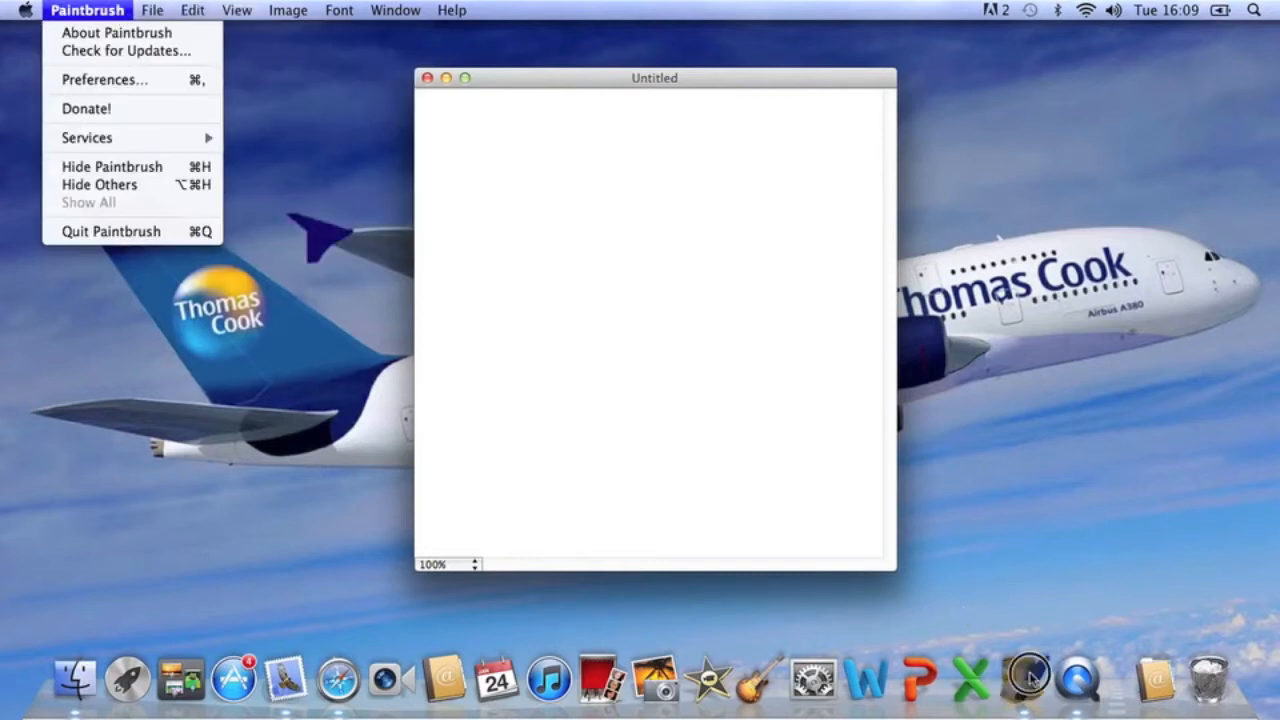
{"action": "left_click", "coordinate": [546, 82]}
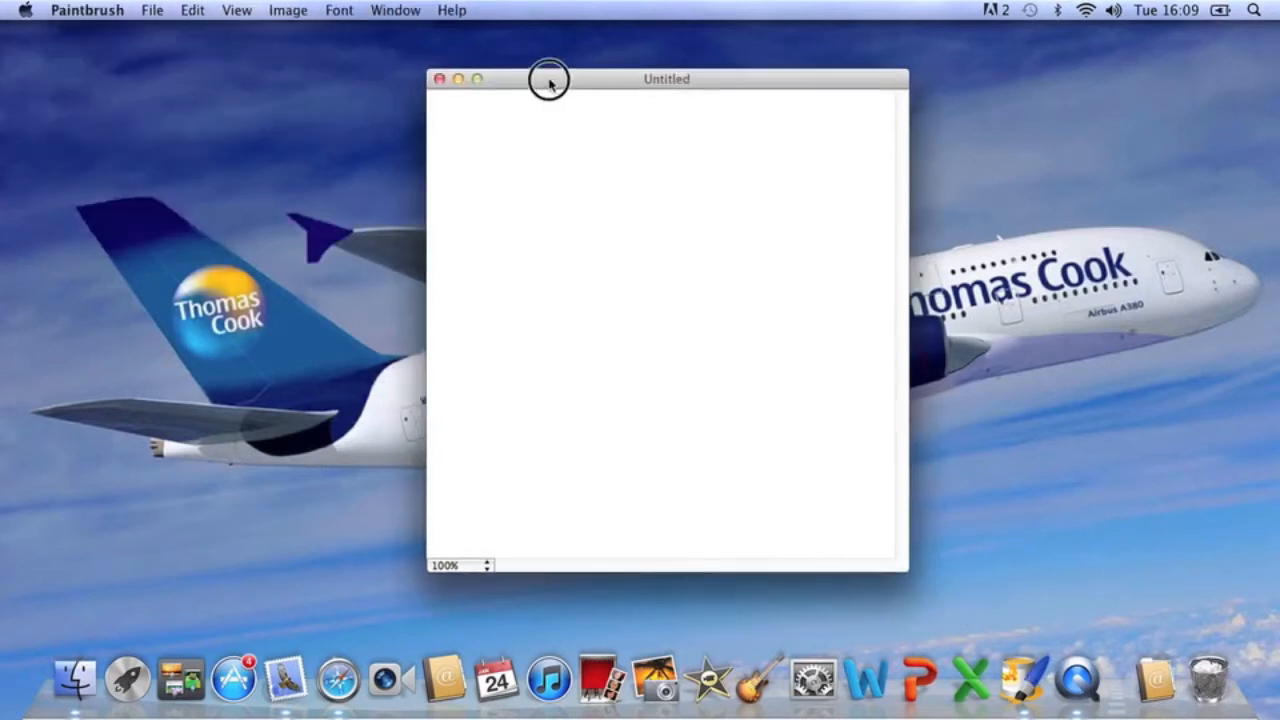
{"action": "left_click_drag", "start_coordinate": [548, 82], "coordinate": [616, 92]}
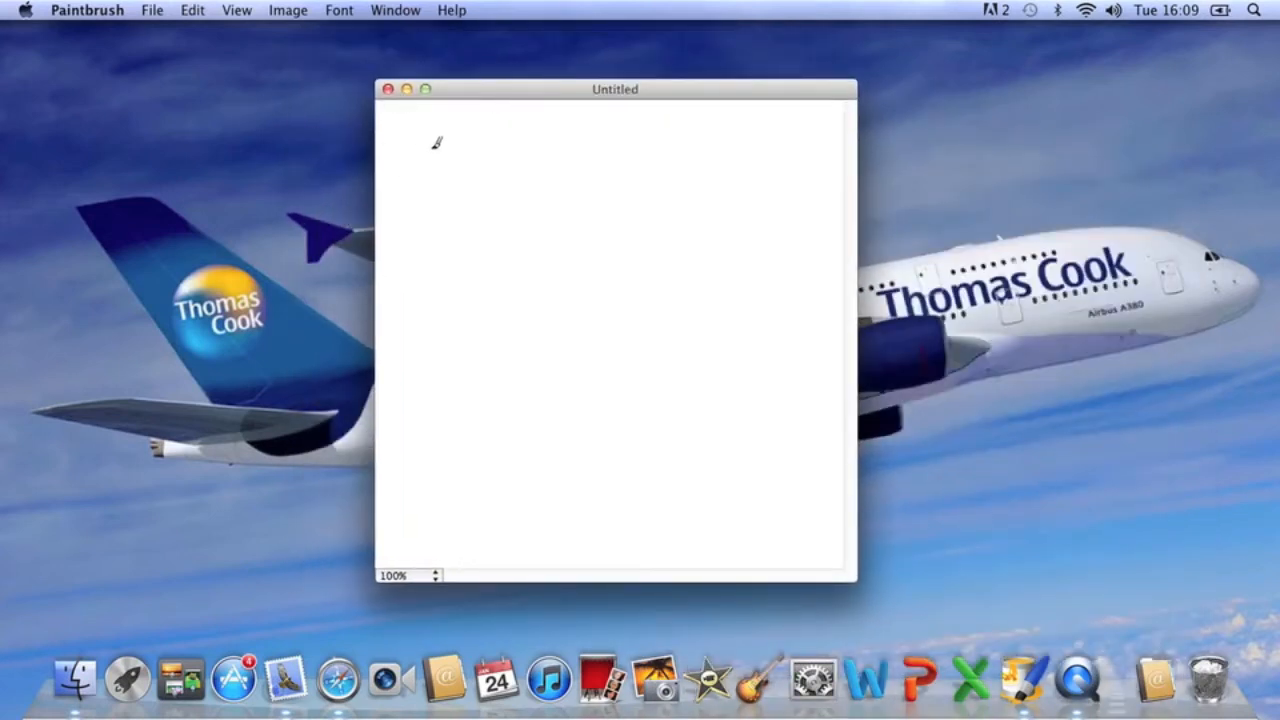
{"action": "left_click", "coordinate": [88, 8]}
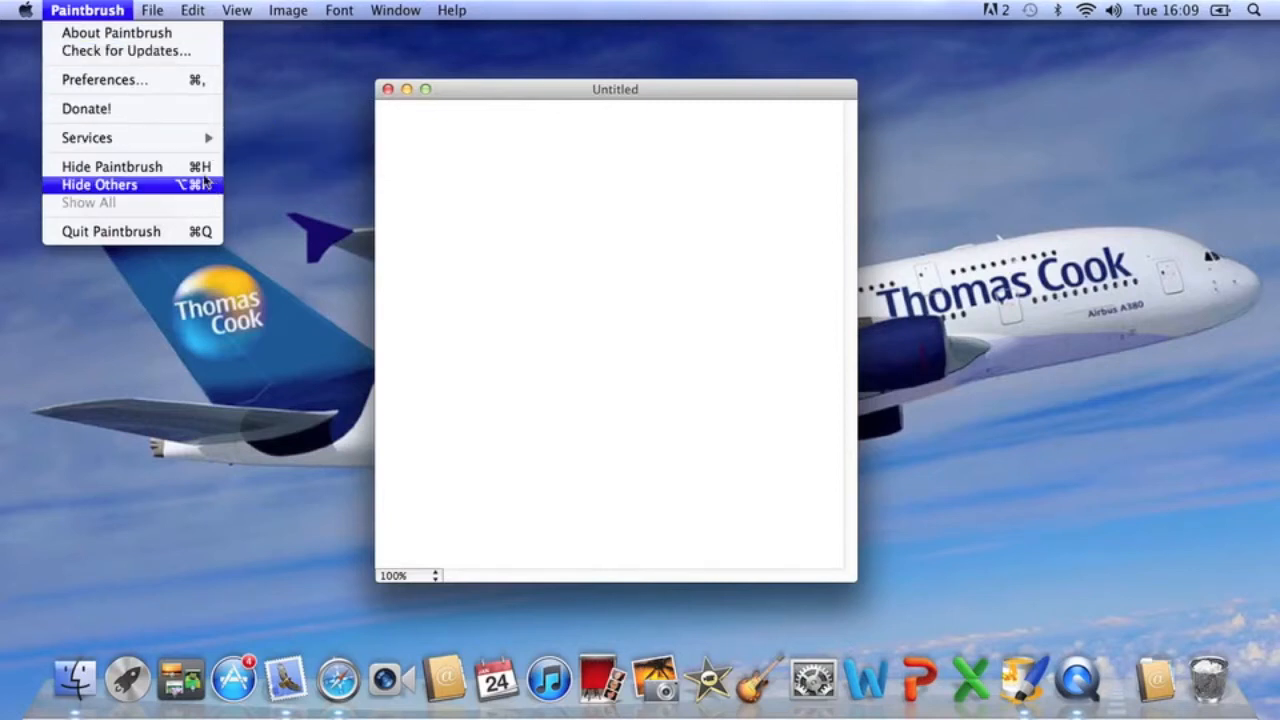
{"action": "left_click", "coordinate": [236, 8]}
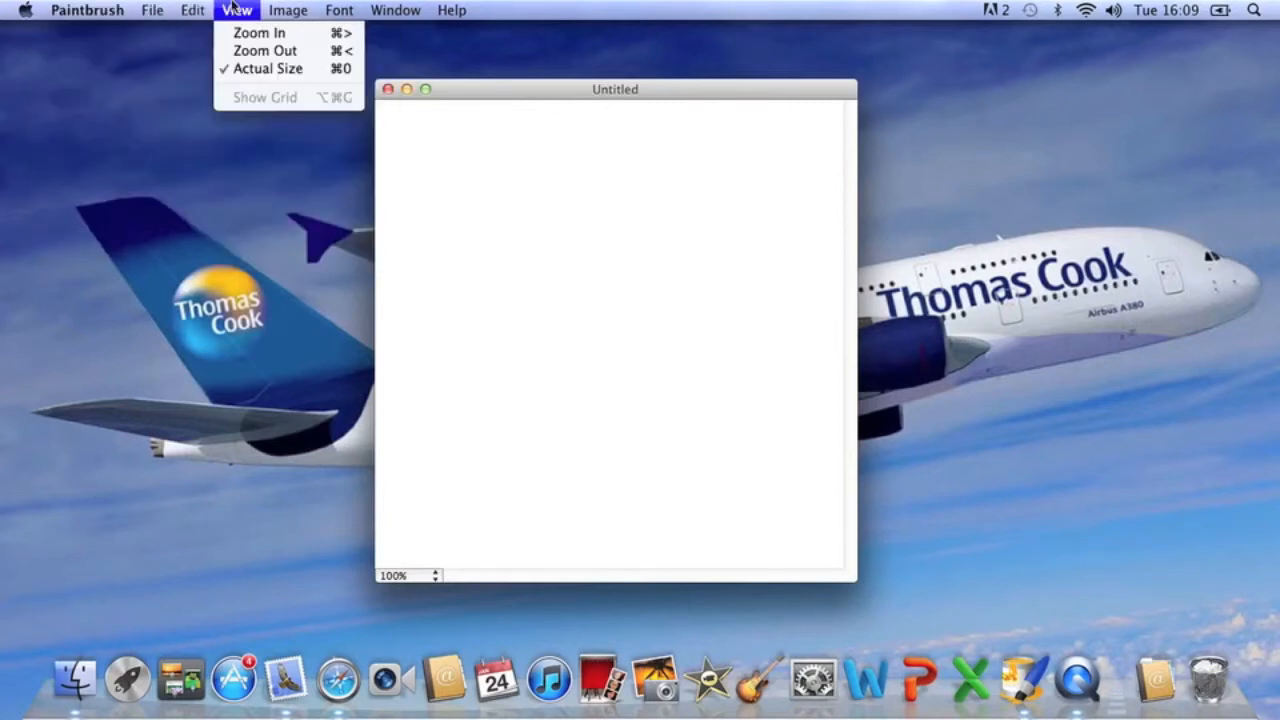
{"action": "left_click", "coordinate": [398, 10]}
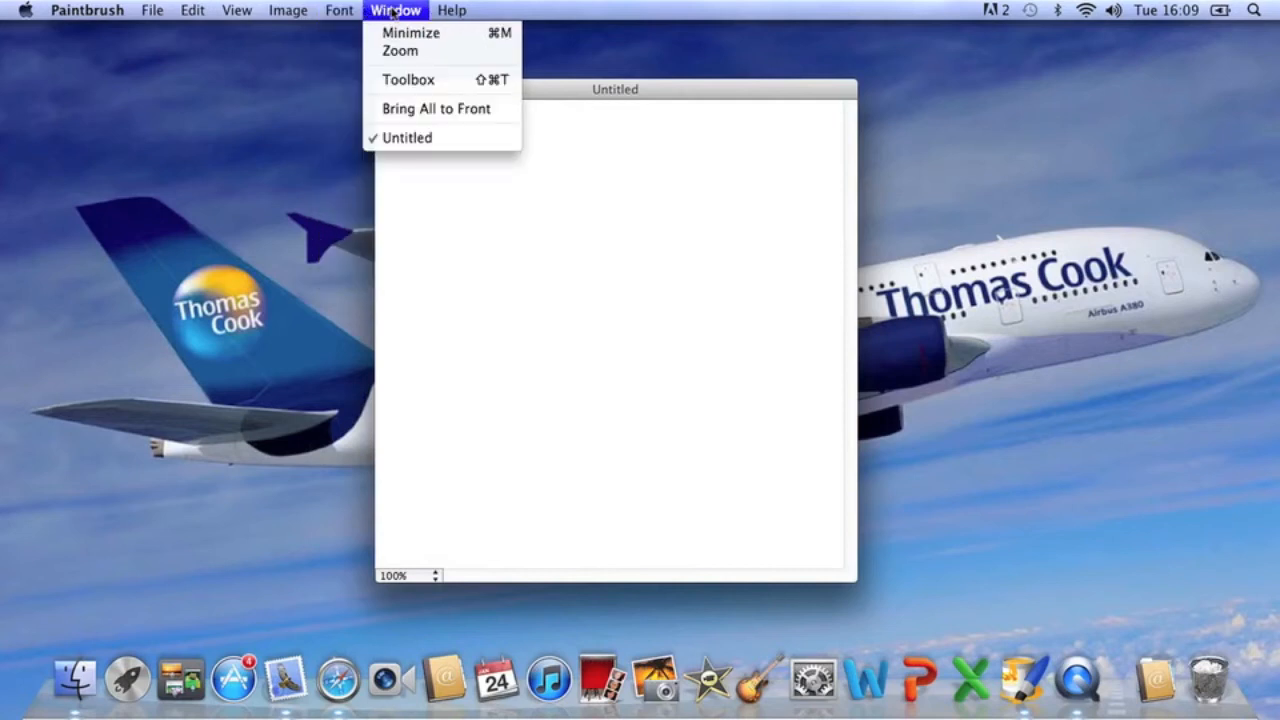
{"action": "mouse_move", "coordinate": [384, 10]}
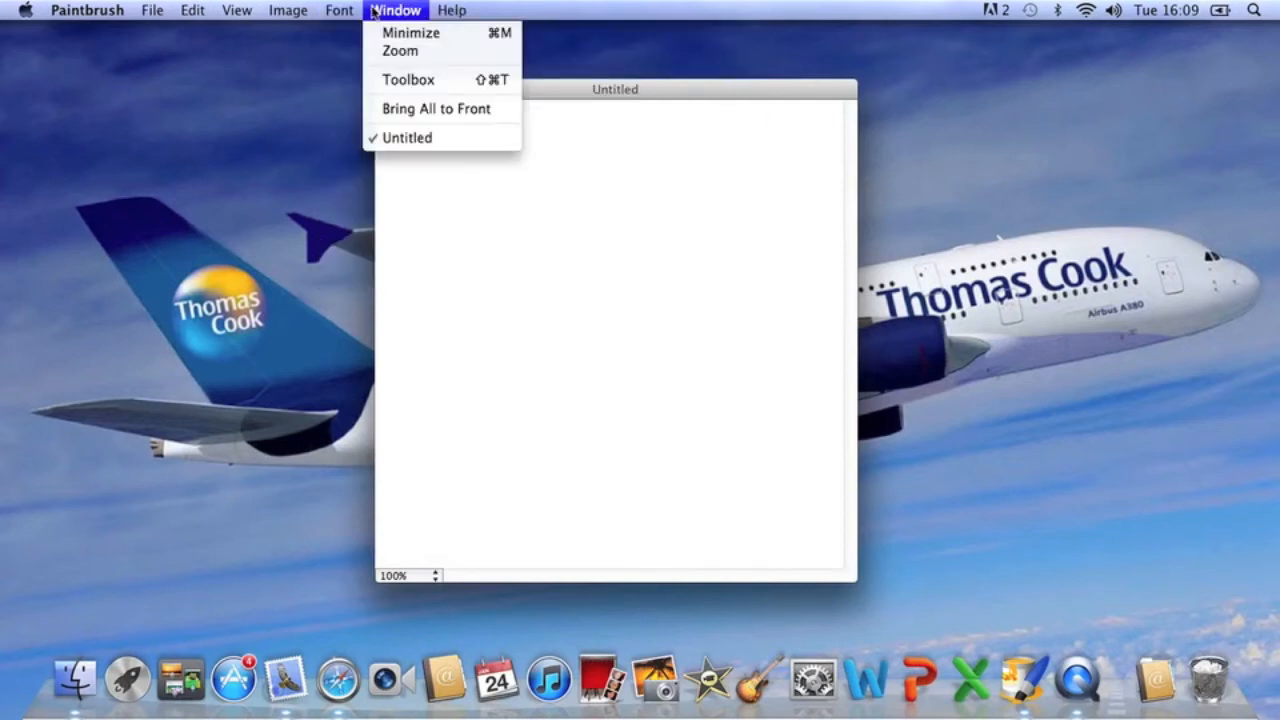
{"action": "left_click", "coordinate": [408, 80]}
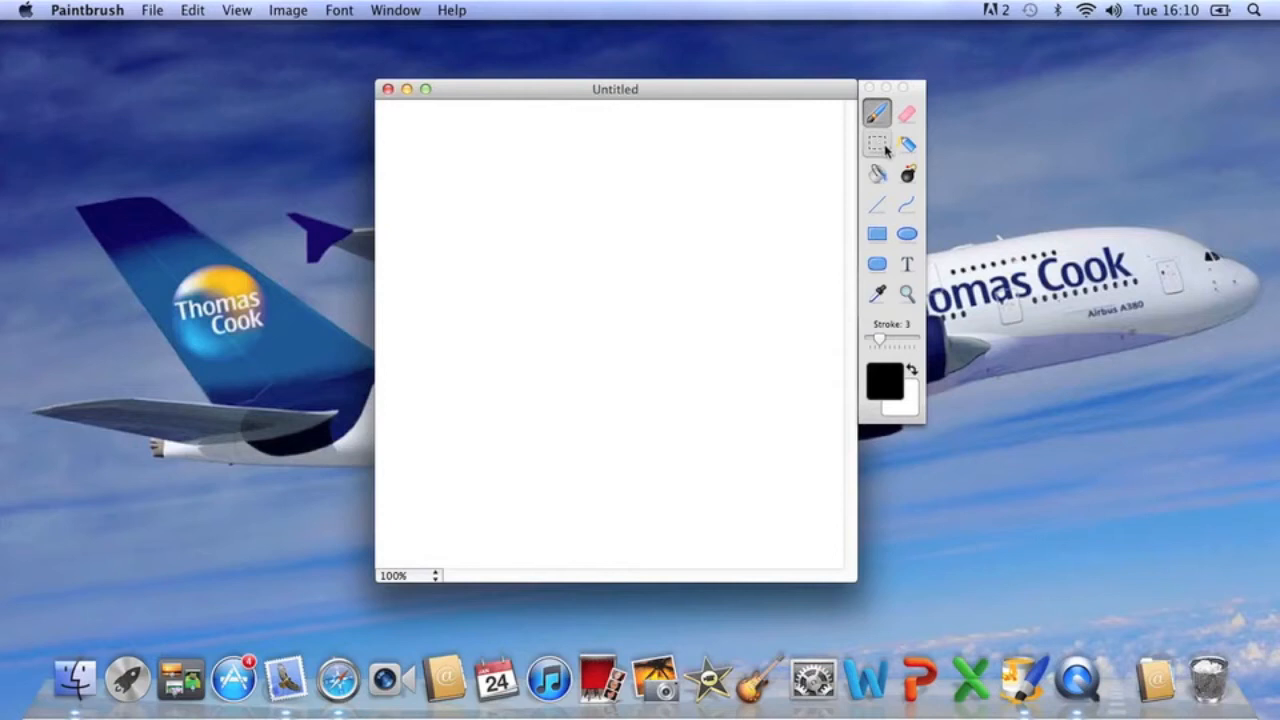
{"action": "mouse_move", "coordinate": [912, 140]}
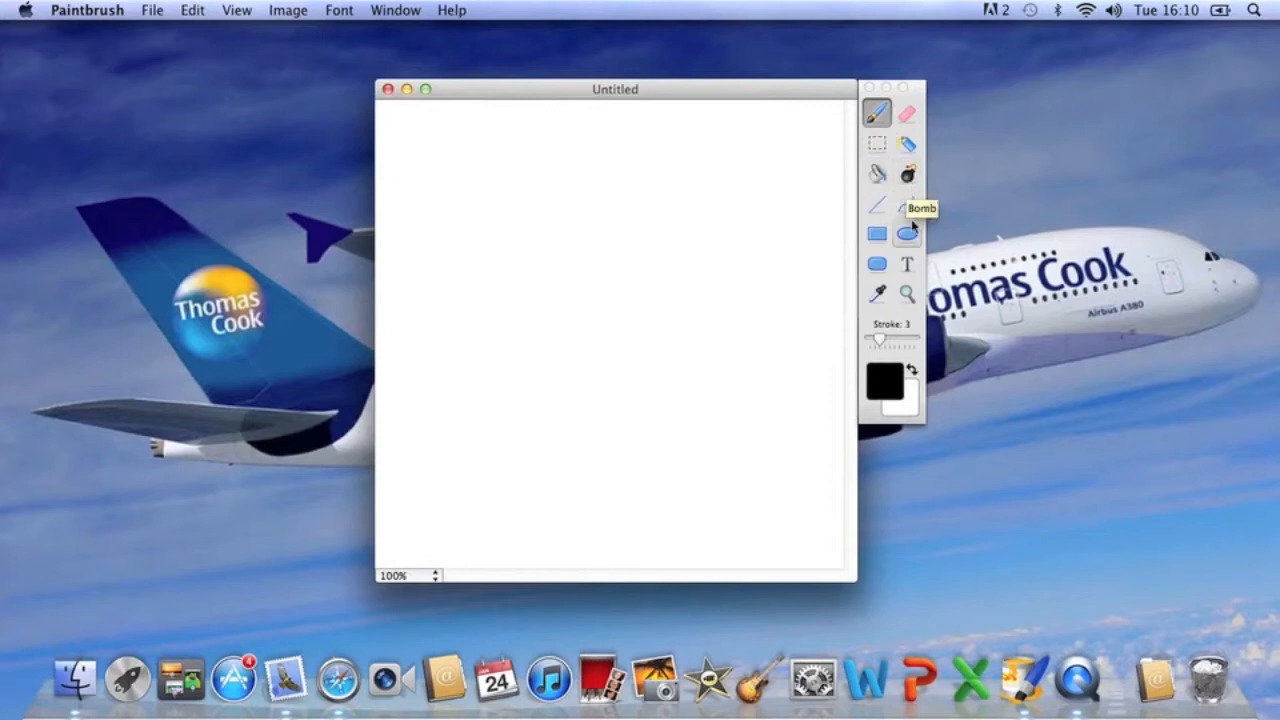
{"action": "mouse_move", "coordinate": [876, 216]}
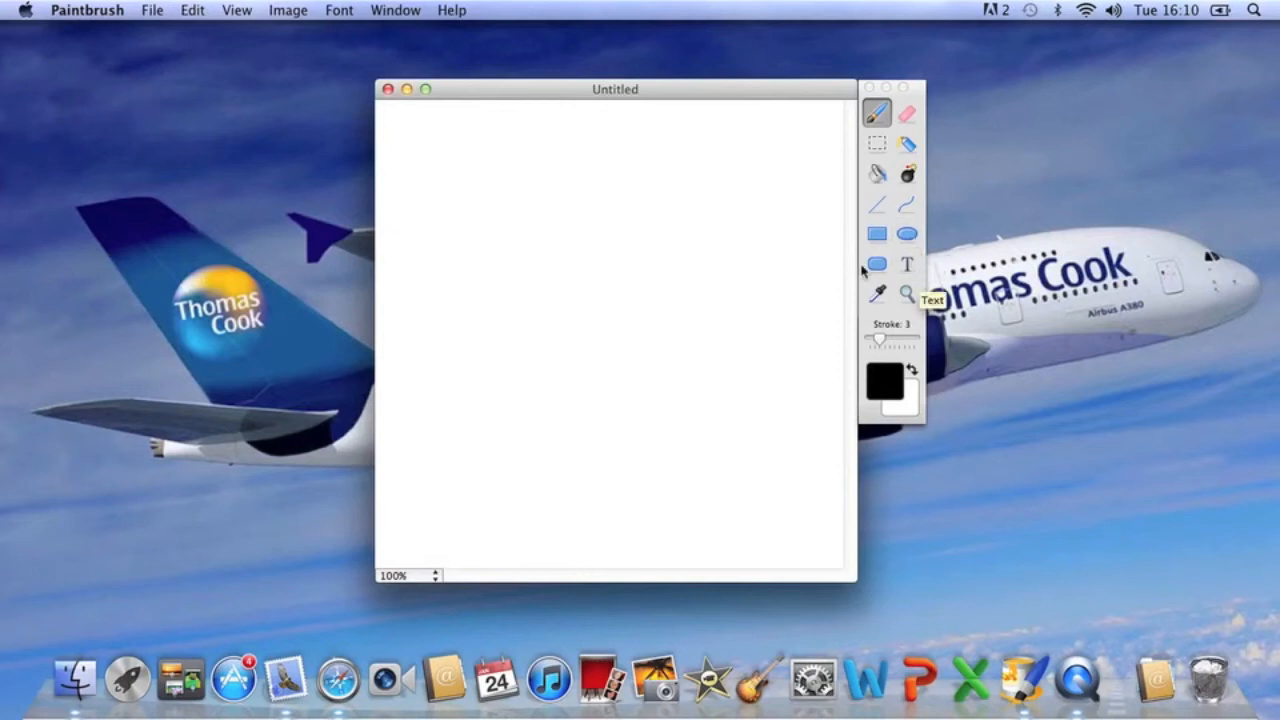
{"action": "mouse_move", "coordinate": [872, 292]}
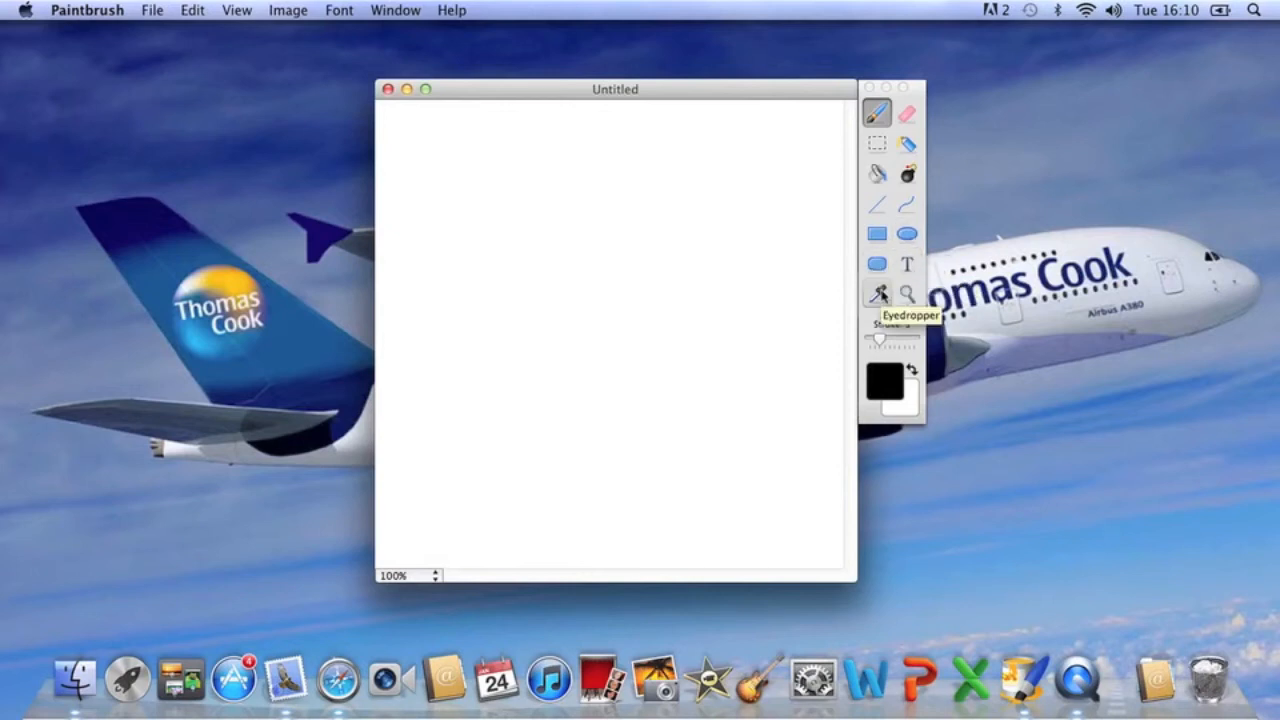
{"action": "mouse_move", "coordinate": [904, 296]}
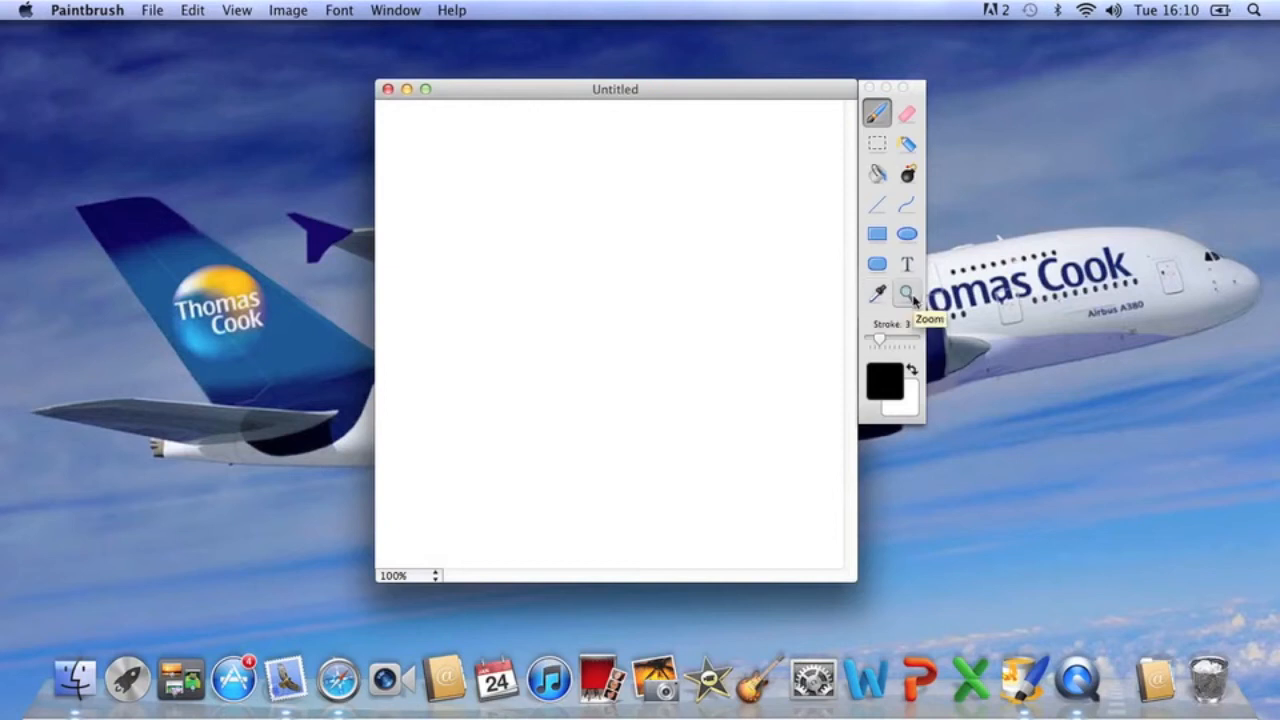
{"action": "mouse_move", "coordinate": [868, 340]}
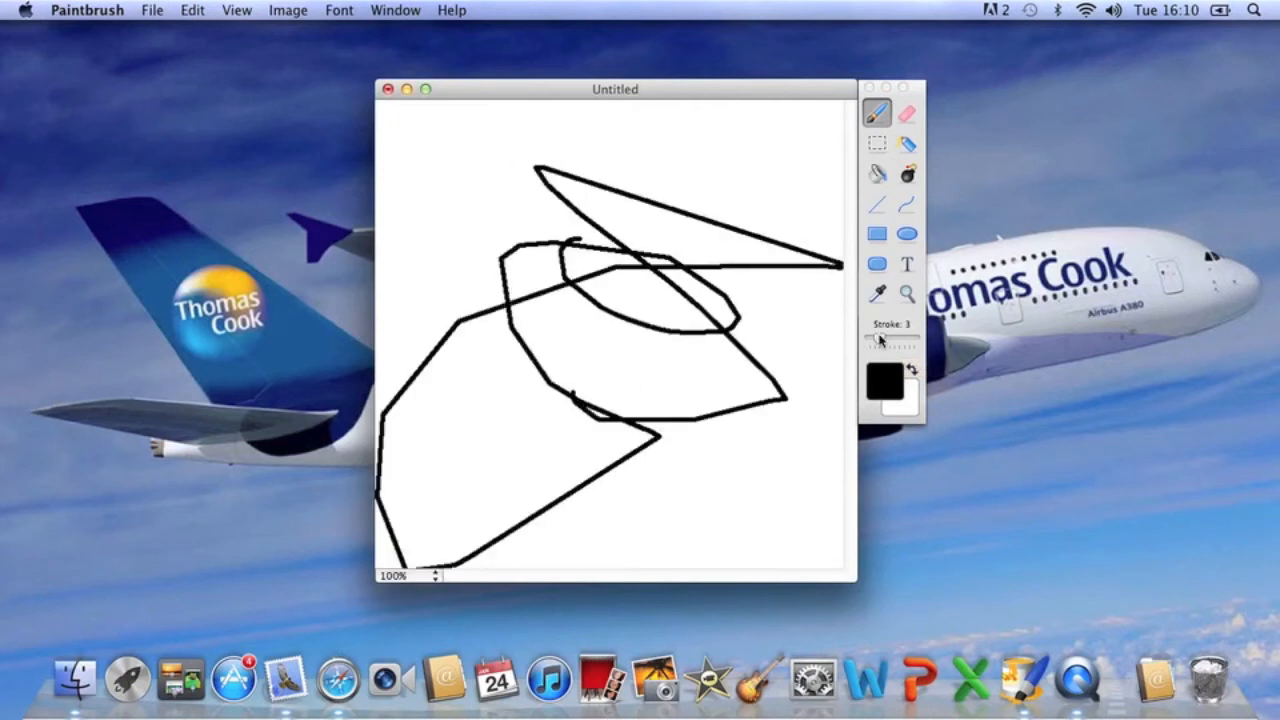
Draw a thick black scribble and a thick-outlined rectangle over the thin lines.
{"action": "left_click_drag", "start_coordinate": [680, 190], "coordinate": [790, 480]}
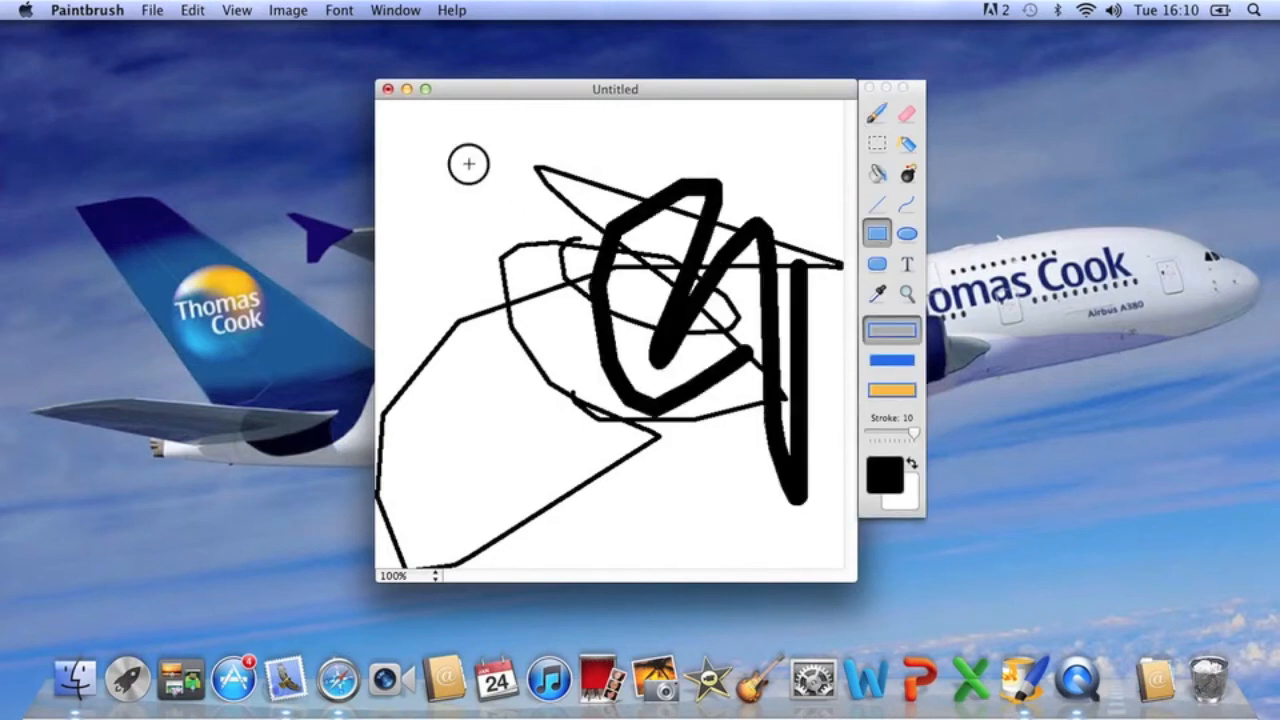
{"action": "left_click_drag", "start_coordinate": [456, 150], "coordinate": [636, 290]}
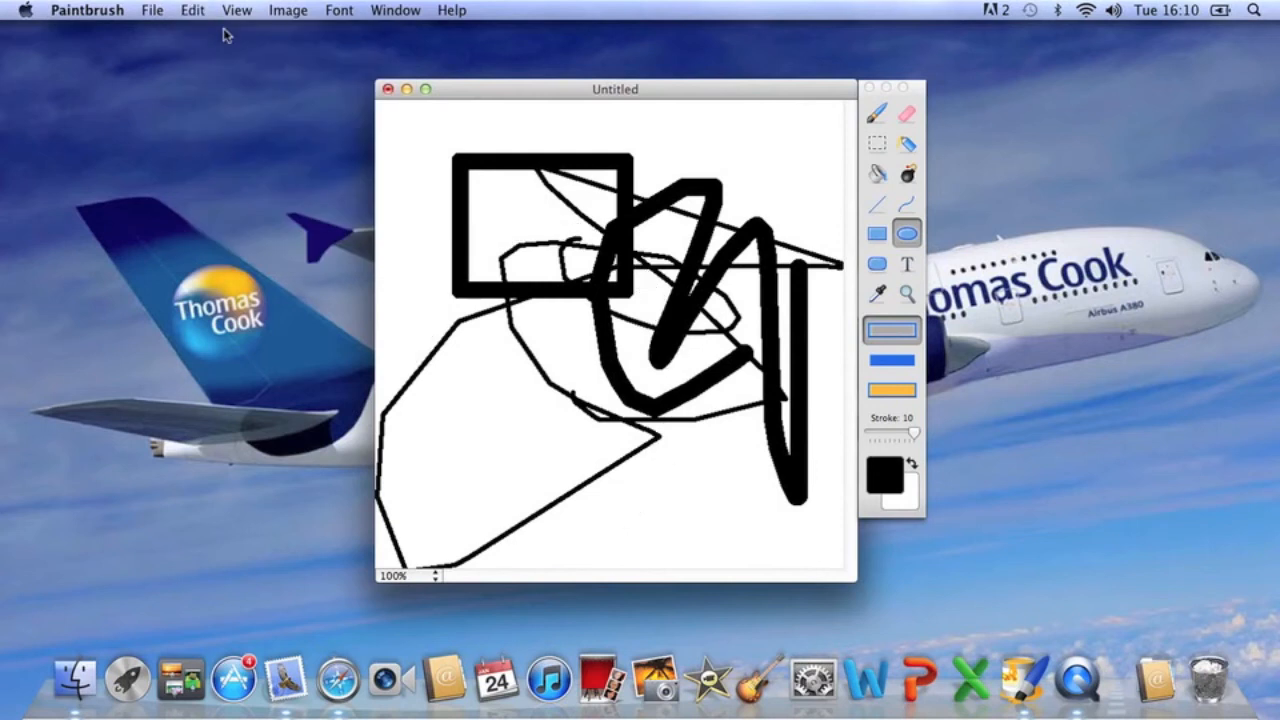
{"action": "mouse_move", "coordinate": [584, 88]}
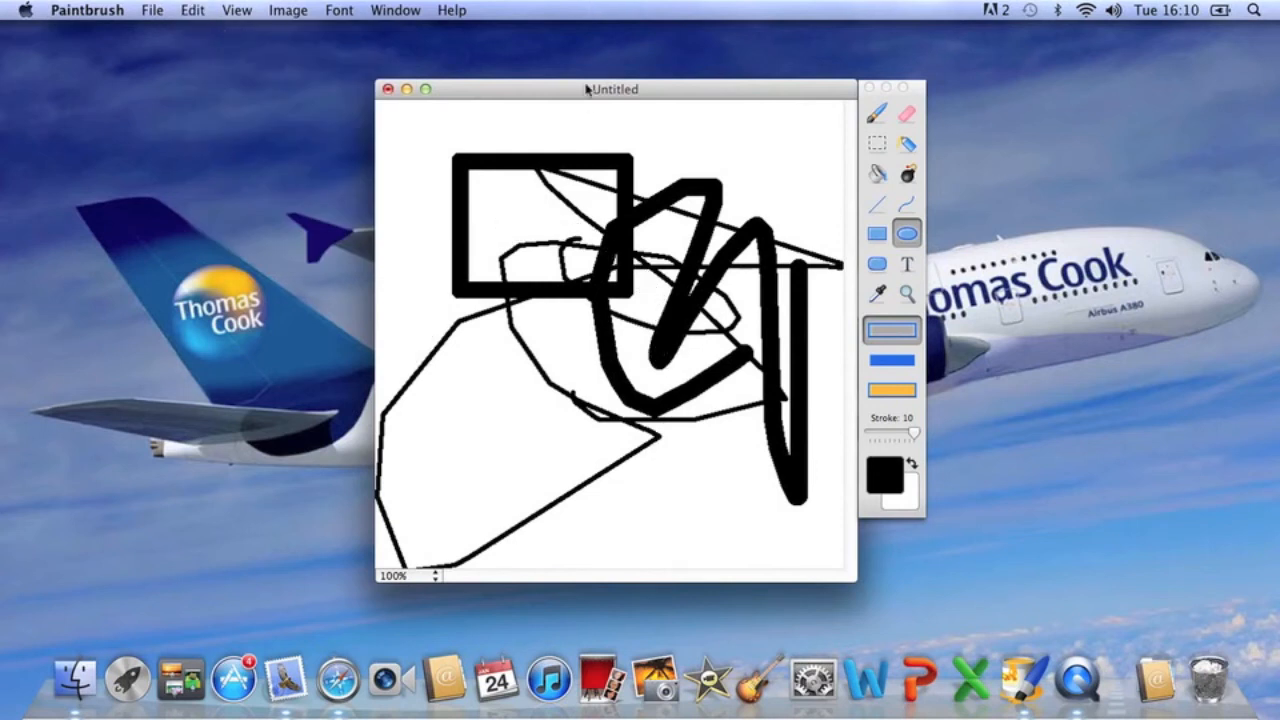
{"action": "left_click_drag", "start_coordinate": [614, 88], "coordinate": [596, 62]}
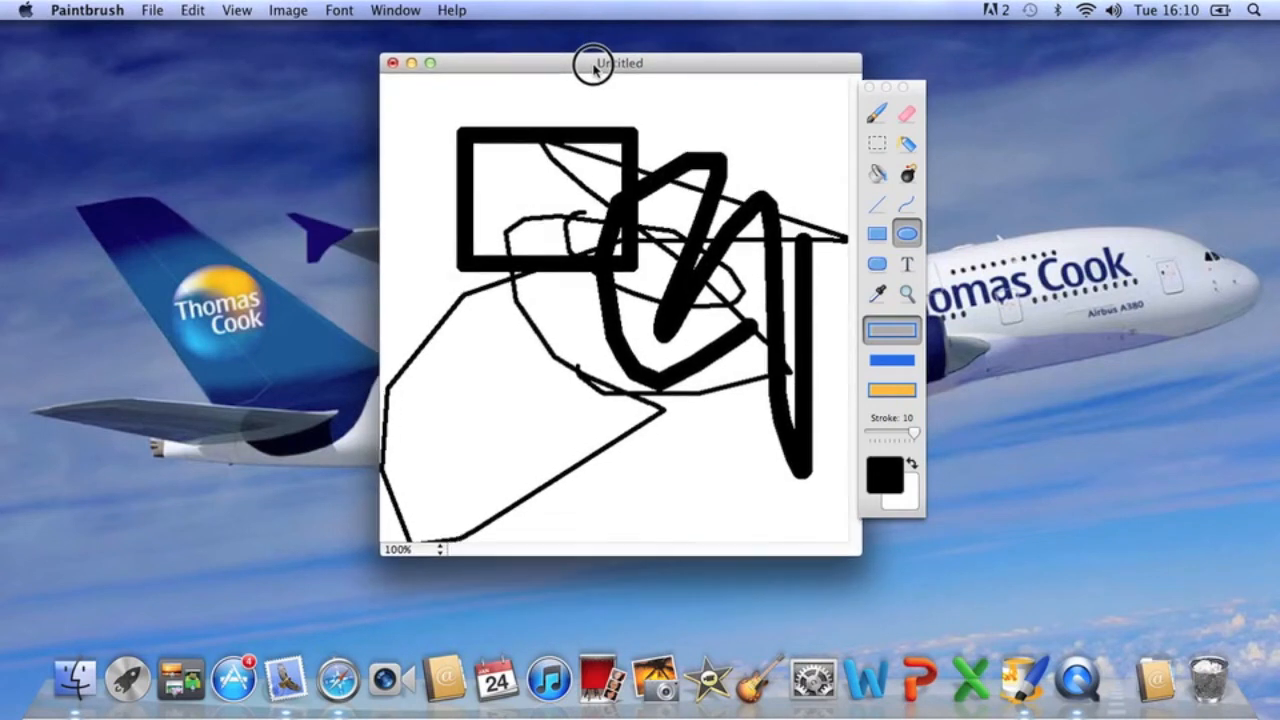
{"action": "left_click", "coordinate": [152, 10]}
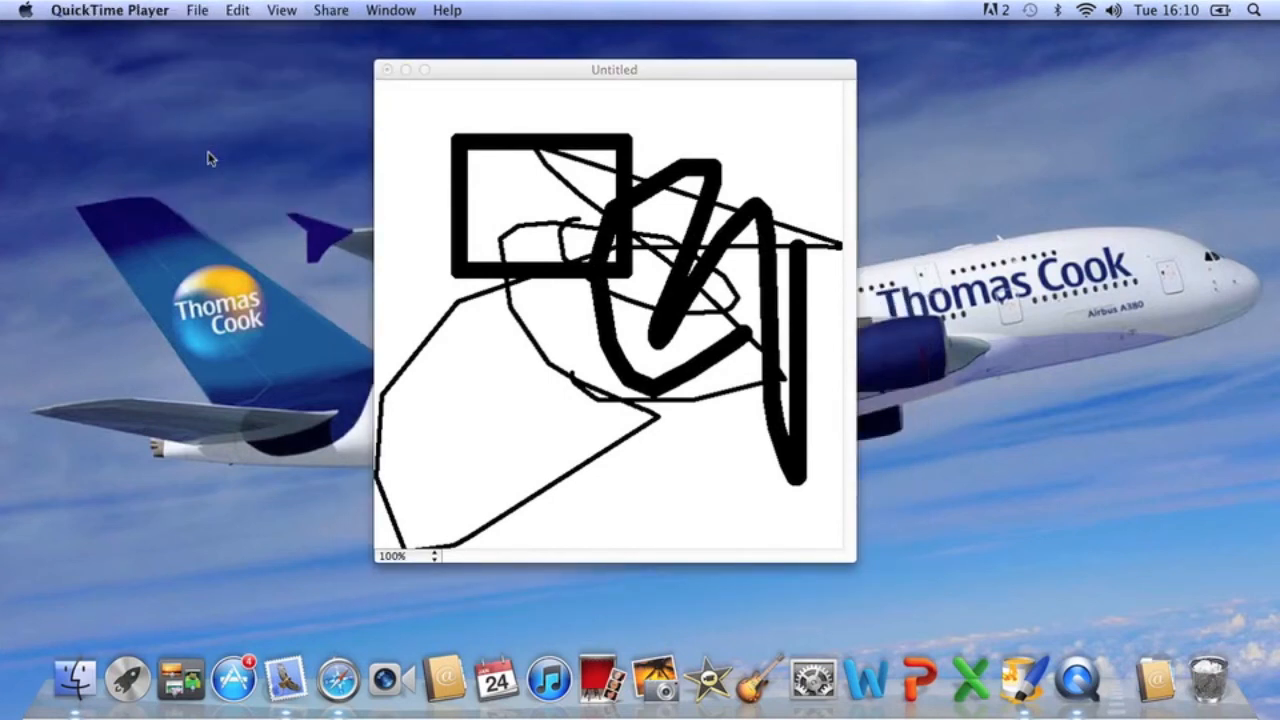
{"action": "mouse_move", "coordinate": [624, 78]}
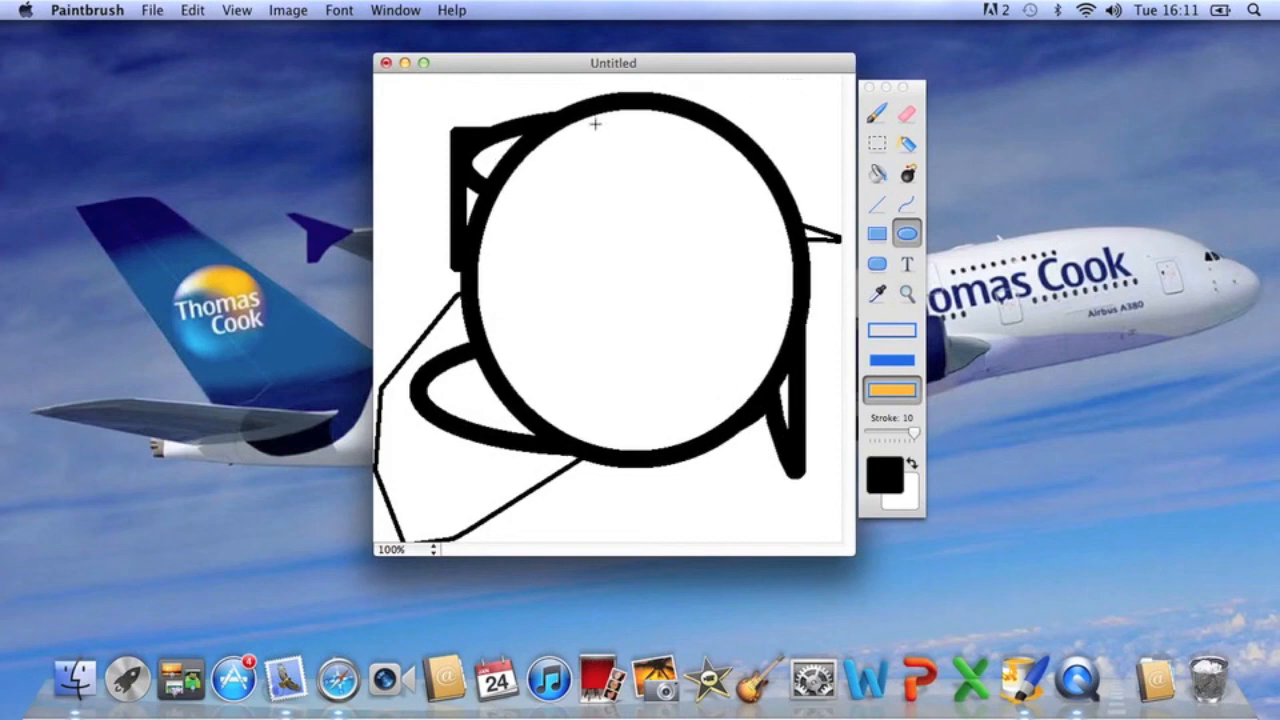
Close the drawing window and discard it with Don't Save.
{"action": "left_click", "coordinate": [388, 62]}
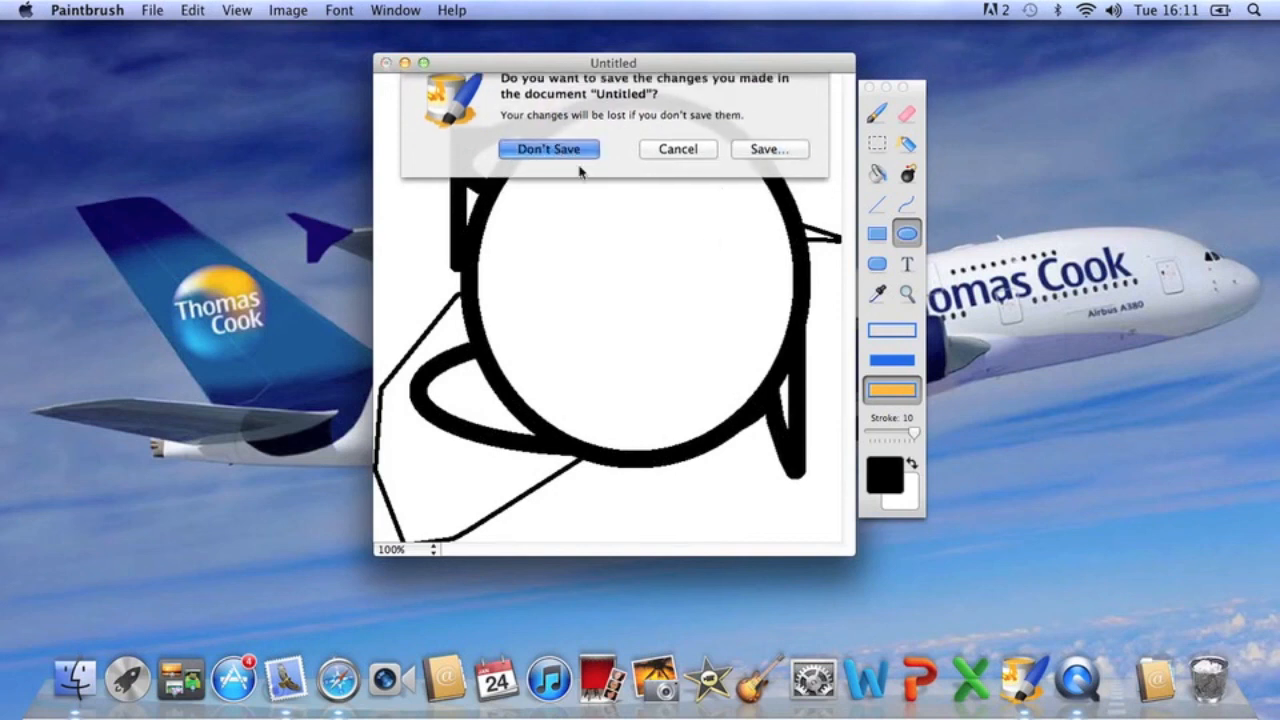
{"action": "left_click", "coordinate": [548, 148]}
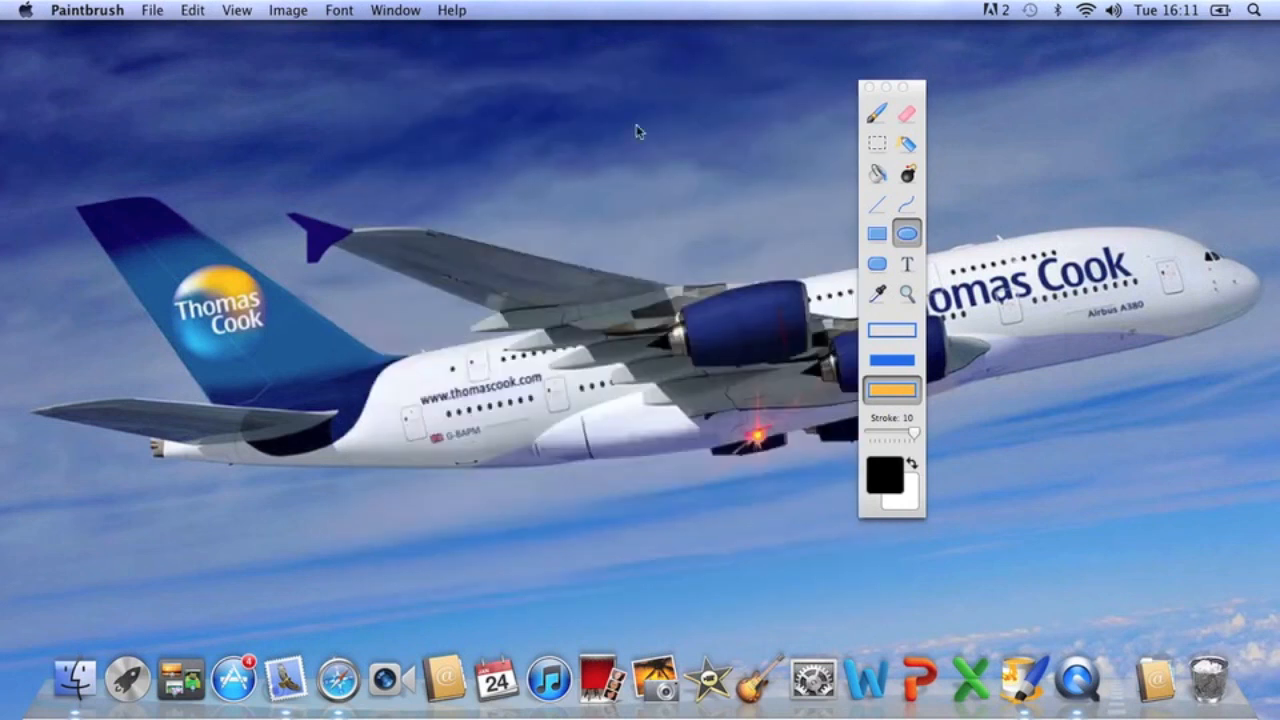